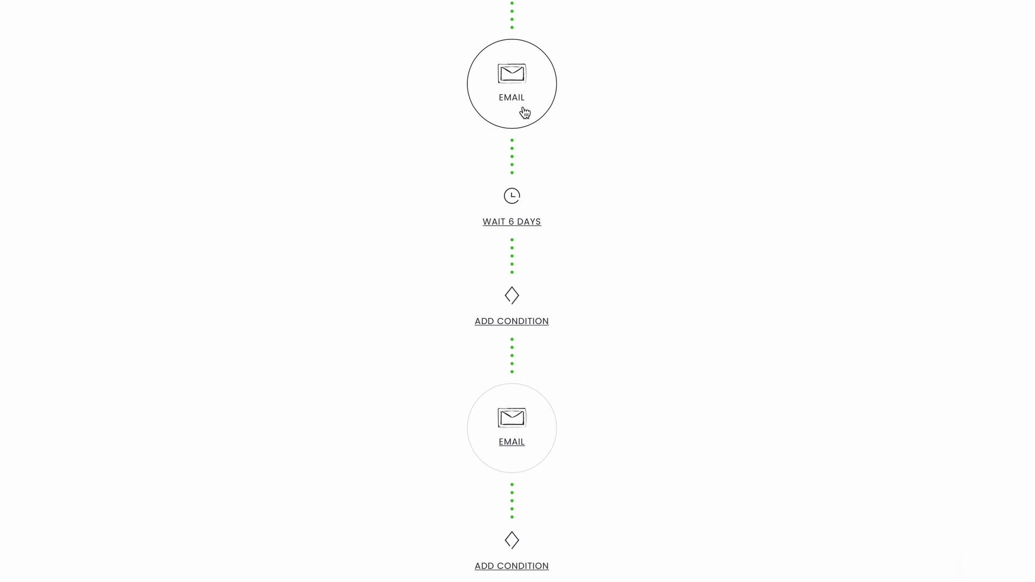
mouse_move(550, 226)
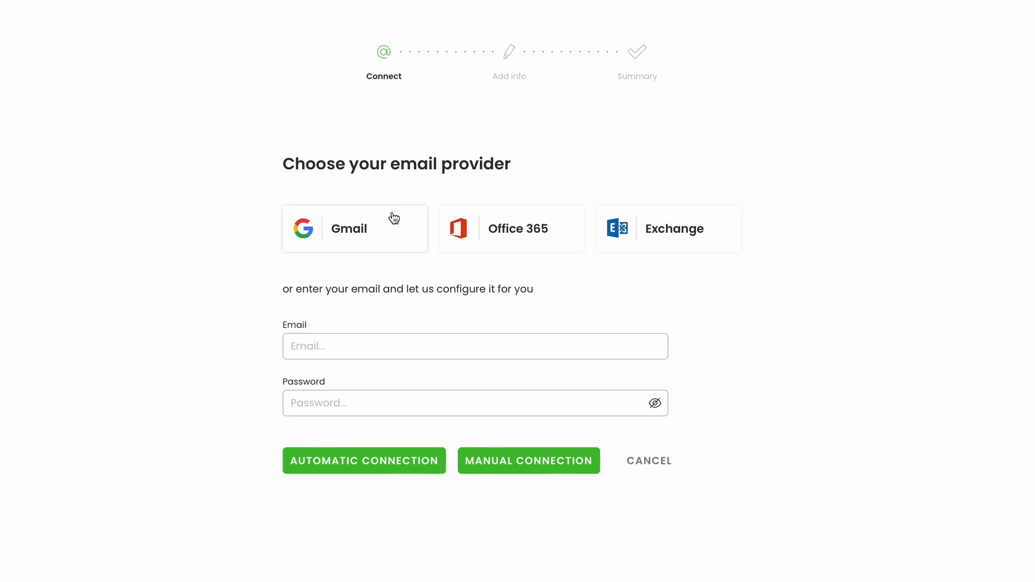
mouse_move(559, 214)
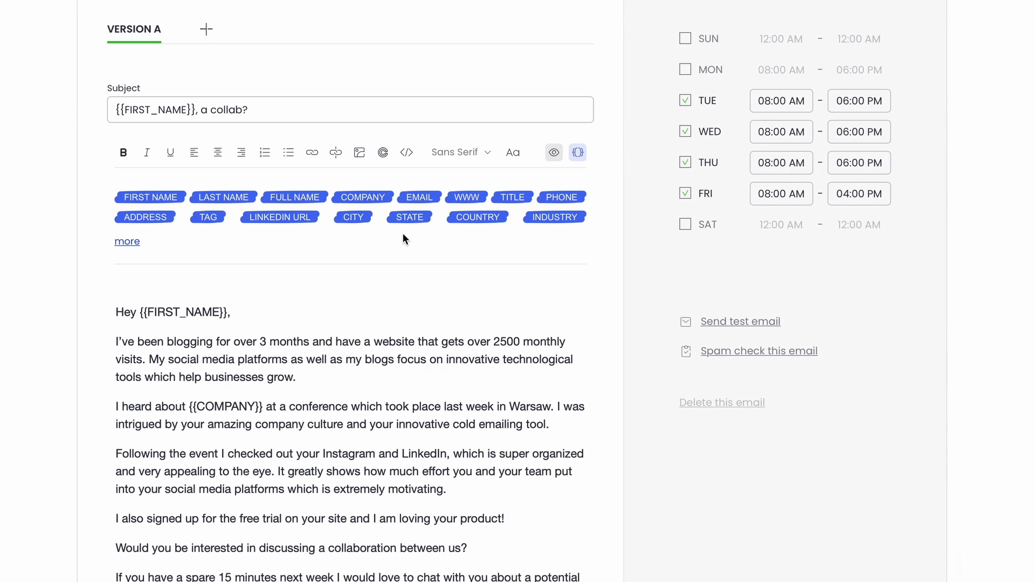
mouse_move(360, 236)
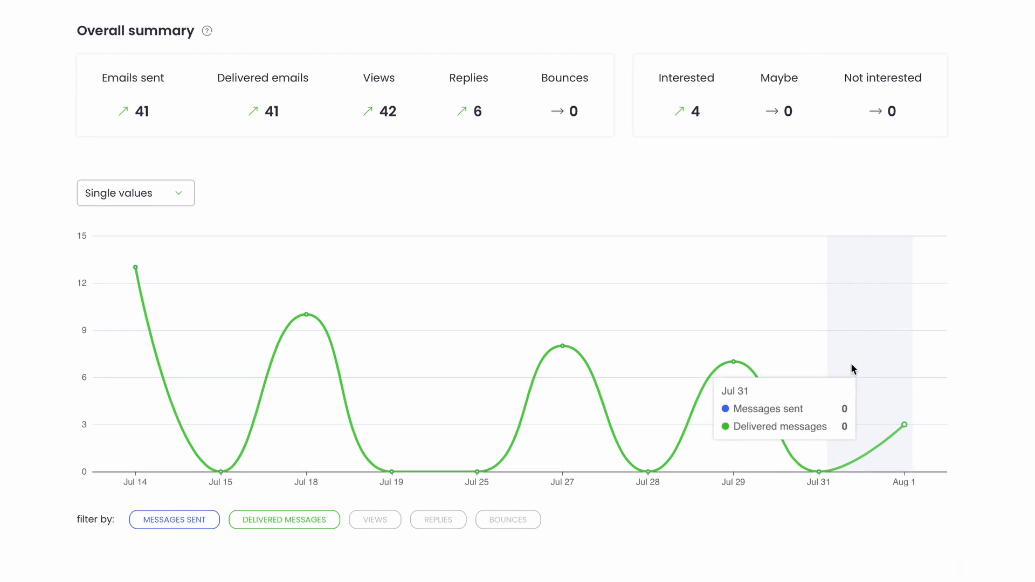
mouse_move(436, 362)
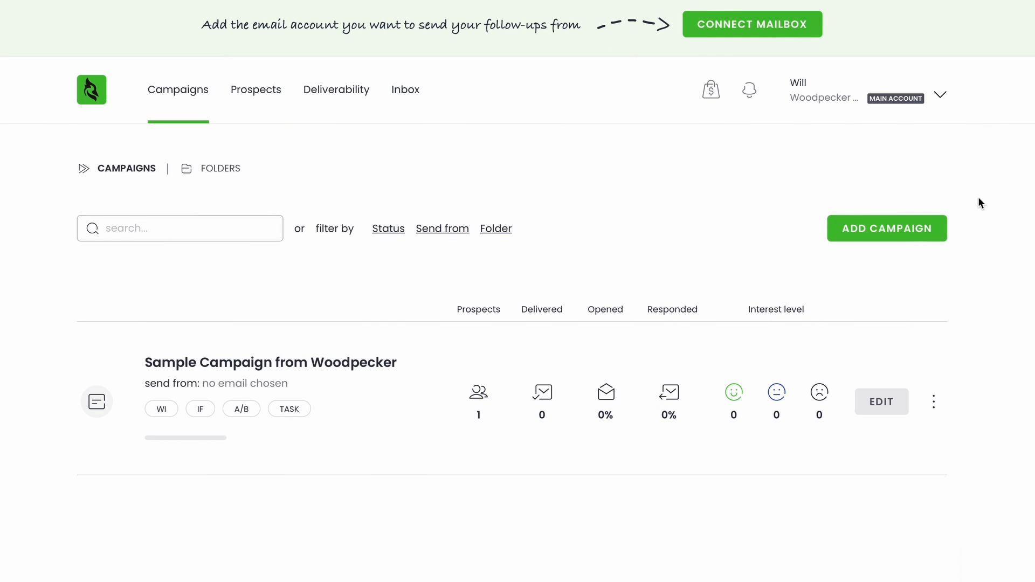
mouse_move(812, 38)
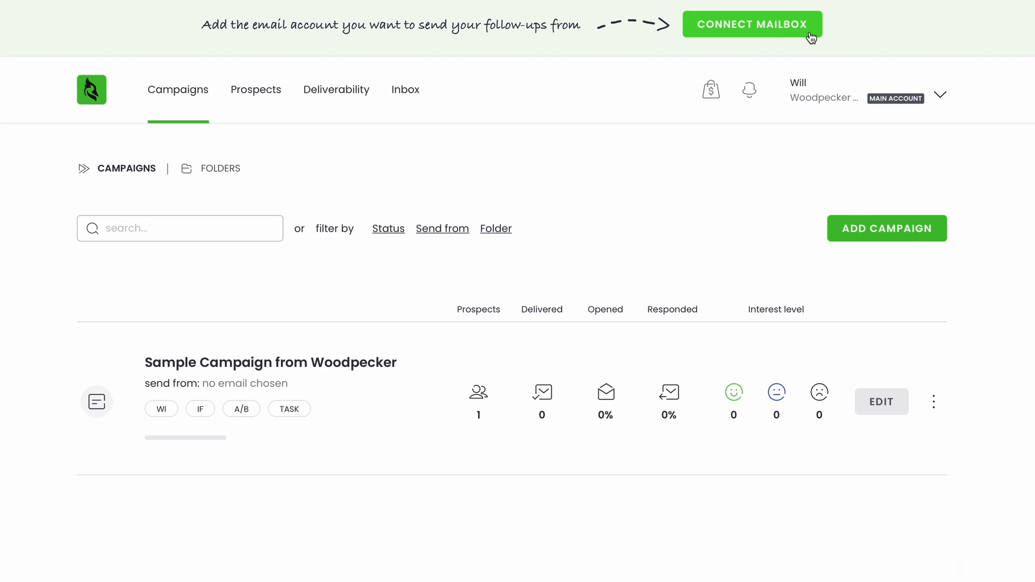
Step: Start connecting a mailbox to bring up the email provider choices
left_click(752, 25)
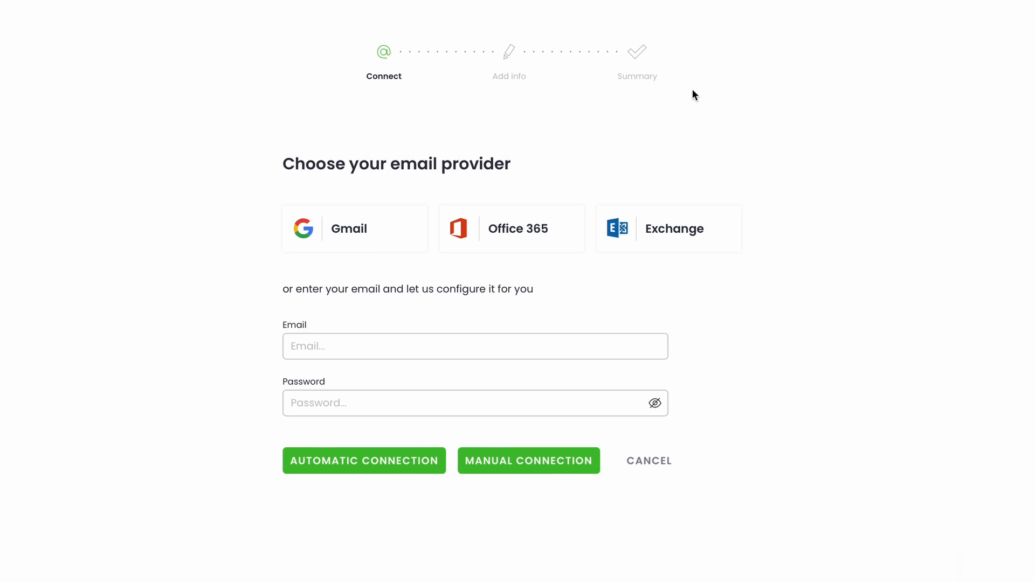
mouse_move(428, 204)
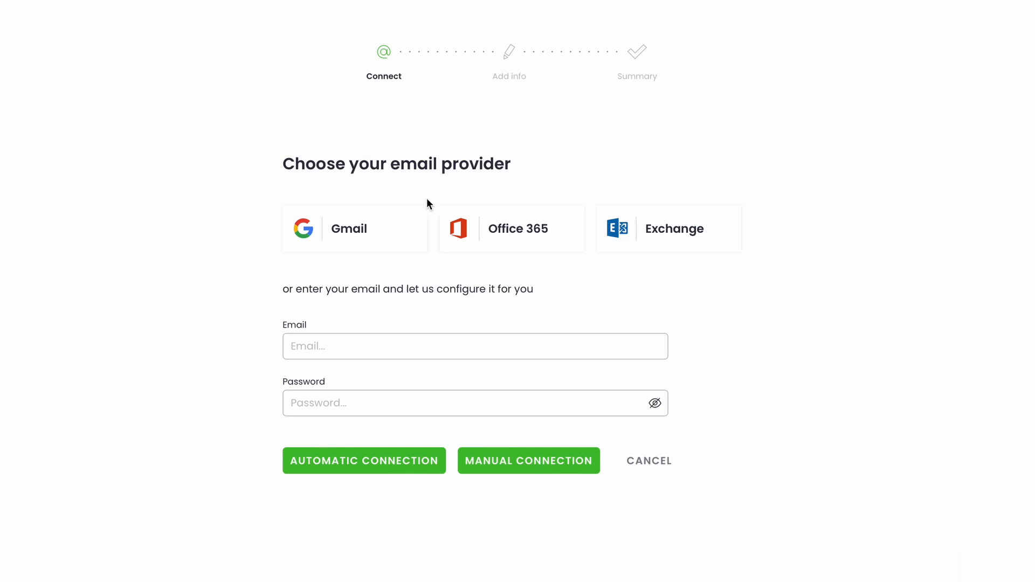
mouse_move(657, 196)
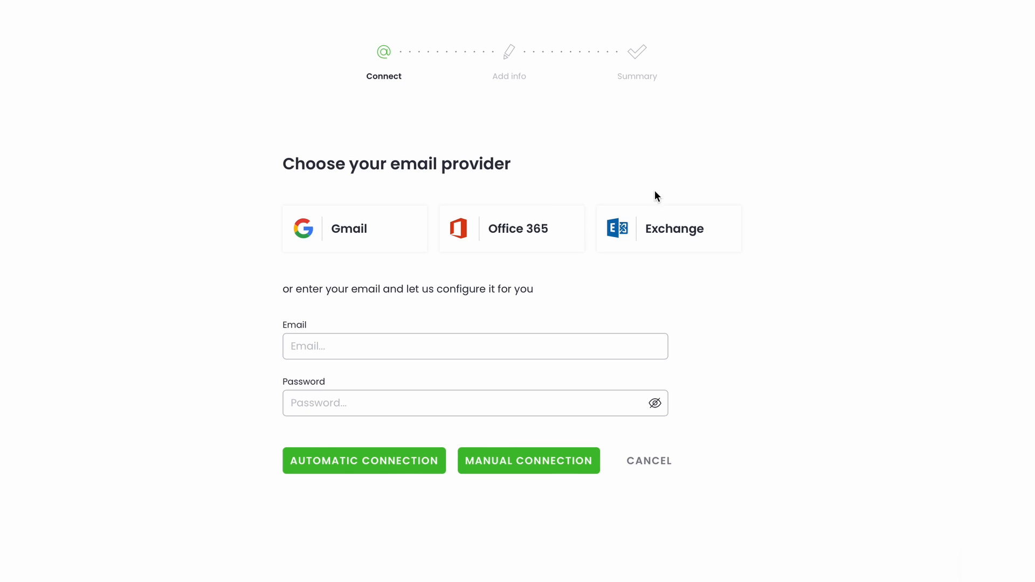
mouse_move(768, 250)
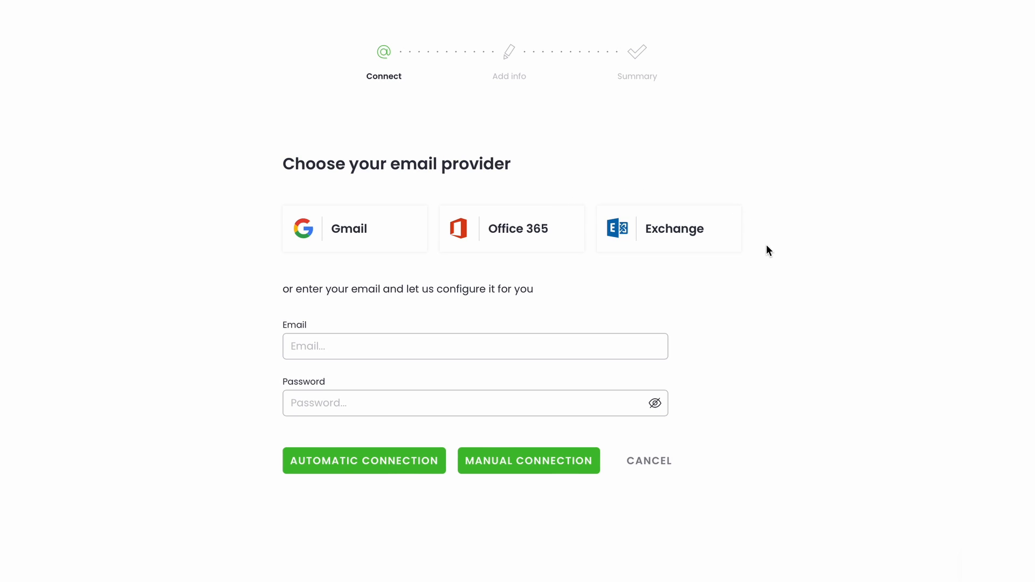
mouse_move(620, 424)
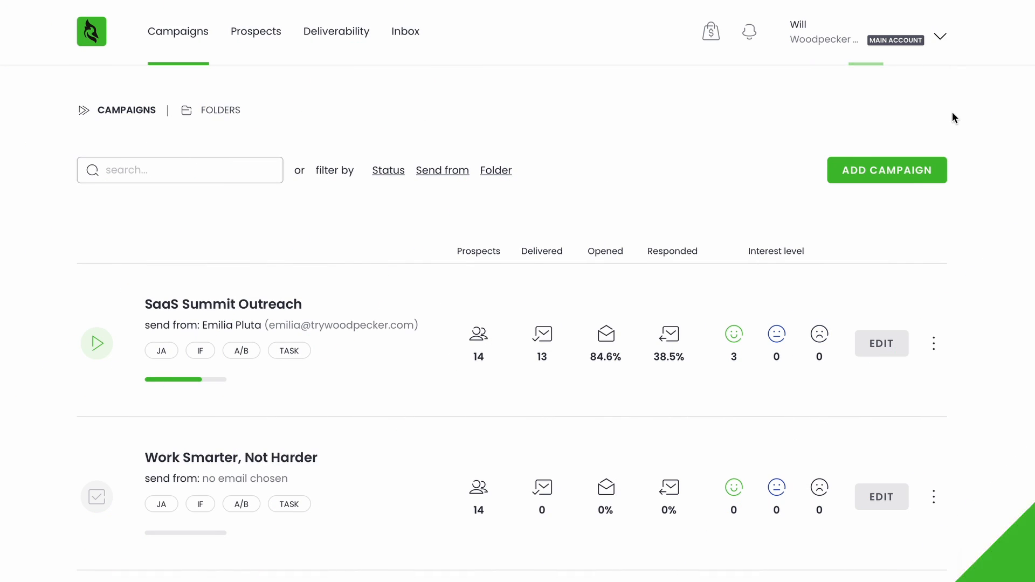
mouse_move(937, 182)
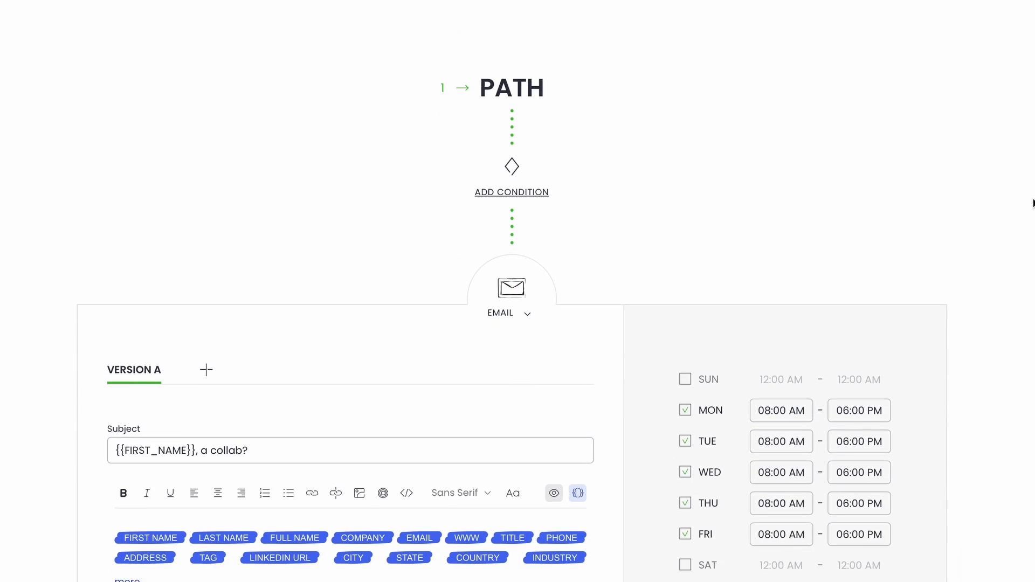
Step: Scroll to Friday's sending window and set its end hour to 4:00 PM
scroll("down", 3)
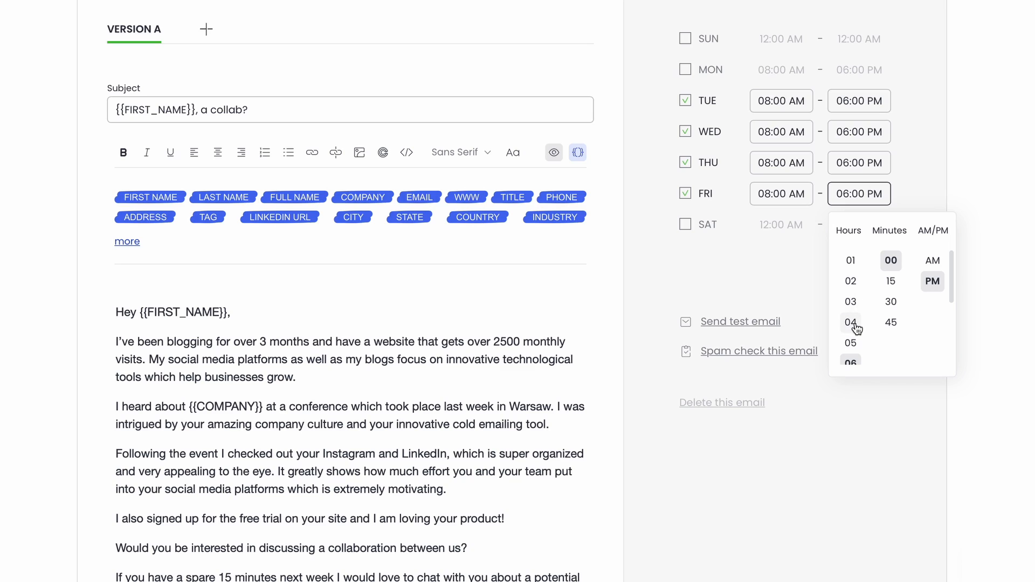
left_click(850, 323)
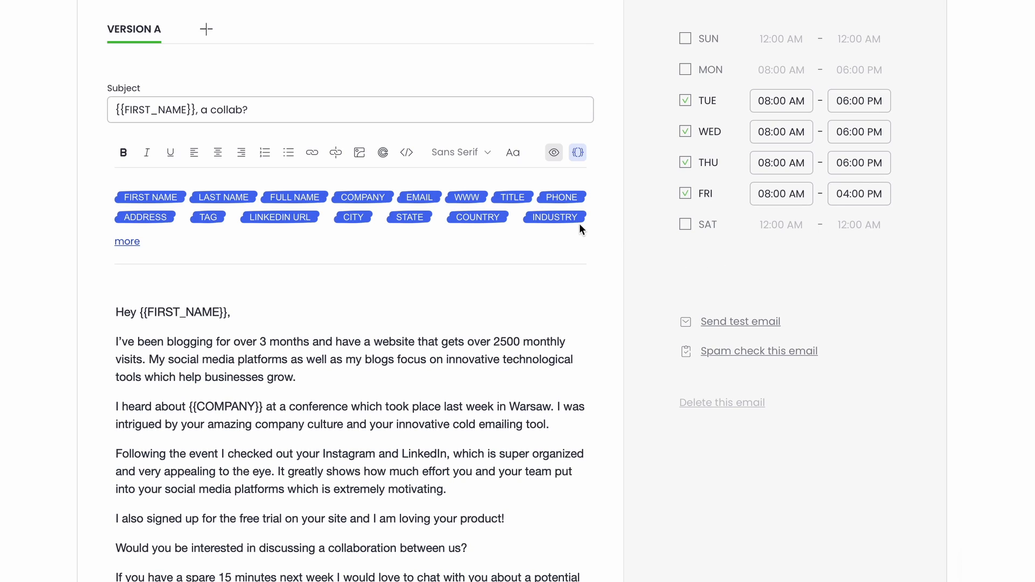
mouse_move(469, 229)
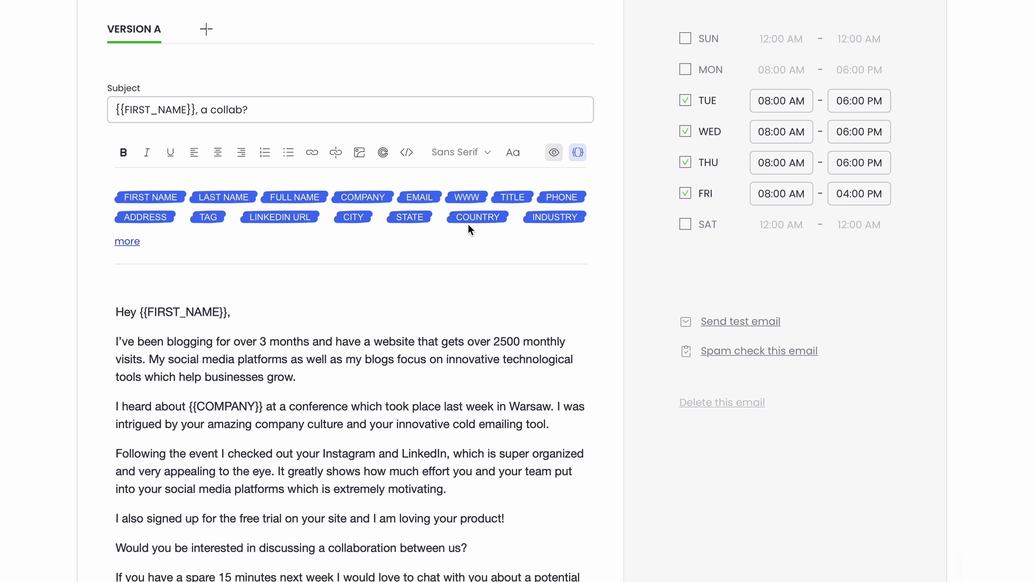
mouse_move(408, 234)
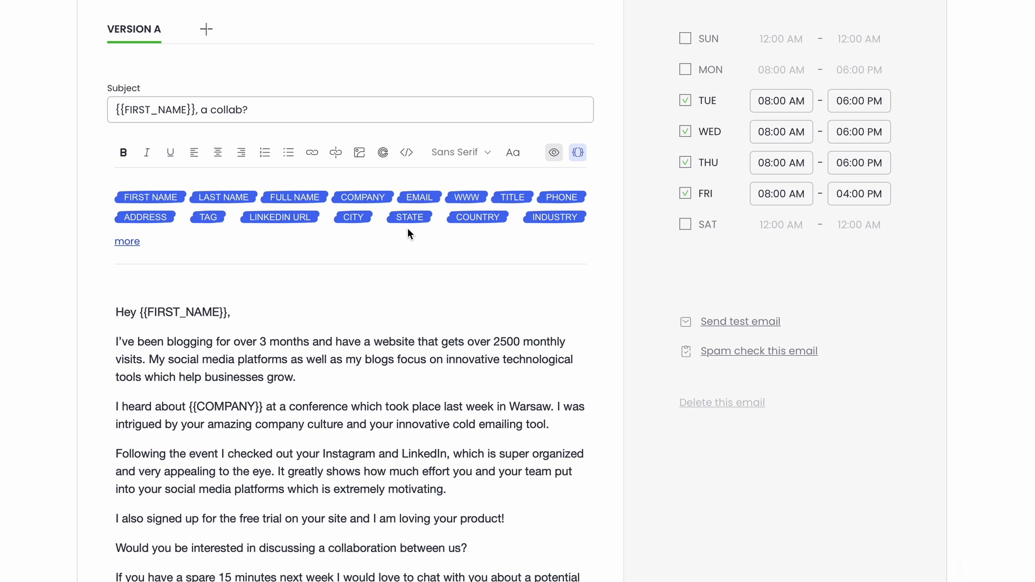
mouse_move(358, 233)
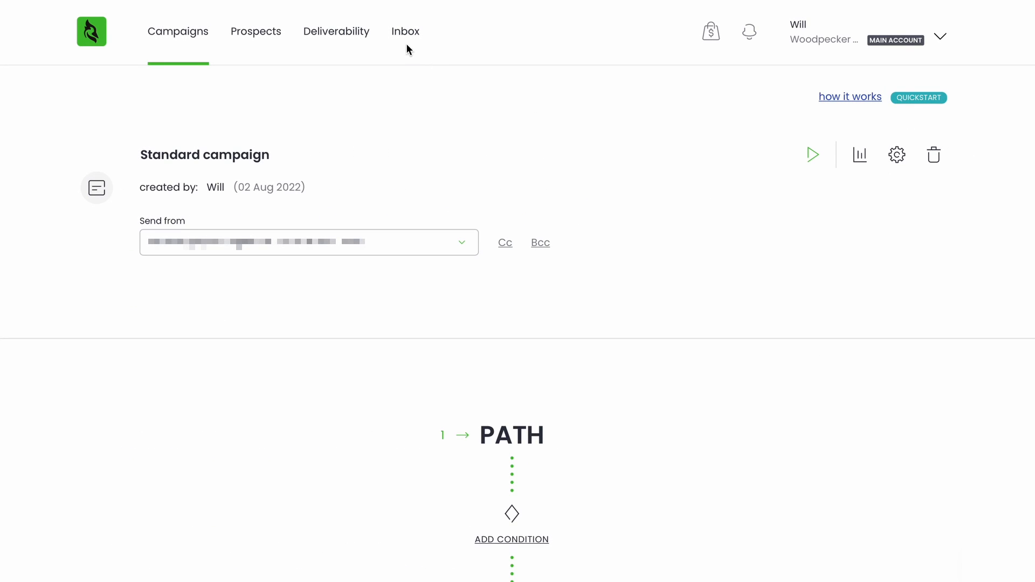
Step: Visit the Inbox and Add Email Account, then view the email's Version B tab
left_click(405, 31)
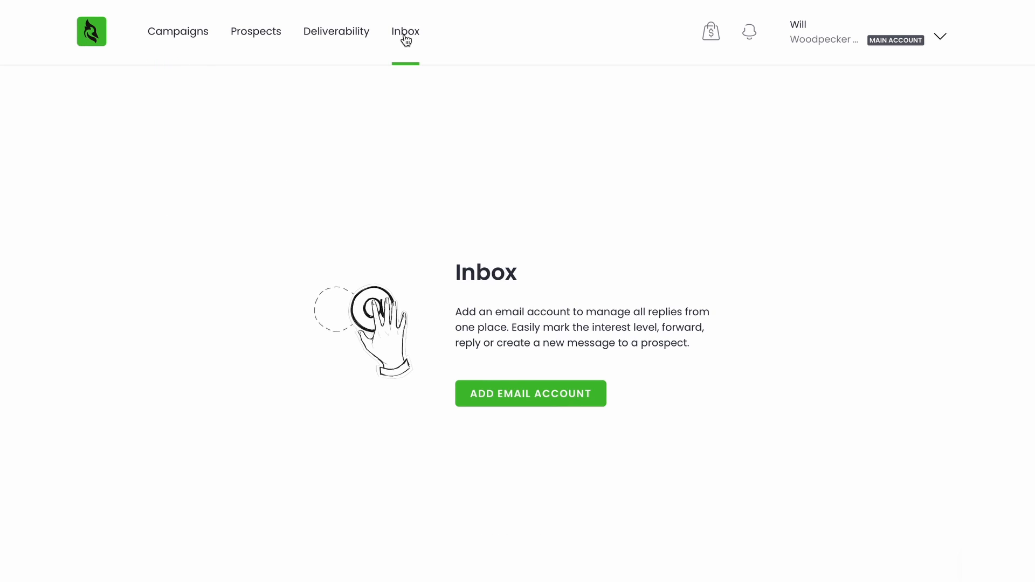
mouse_move(423, 164)
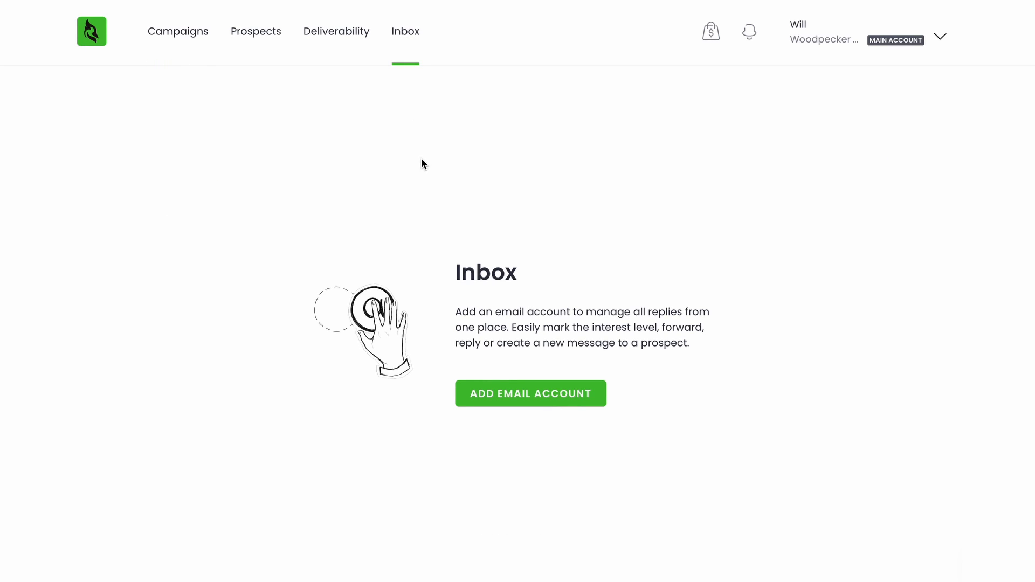
mouse_move(460, 396)
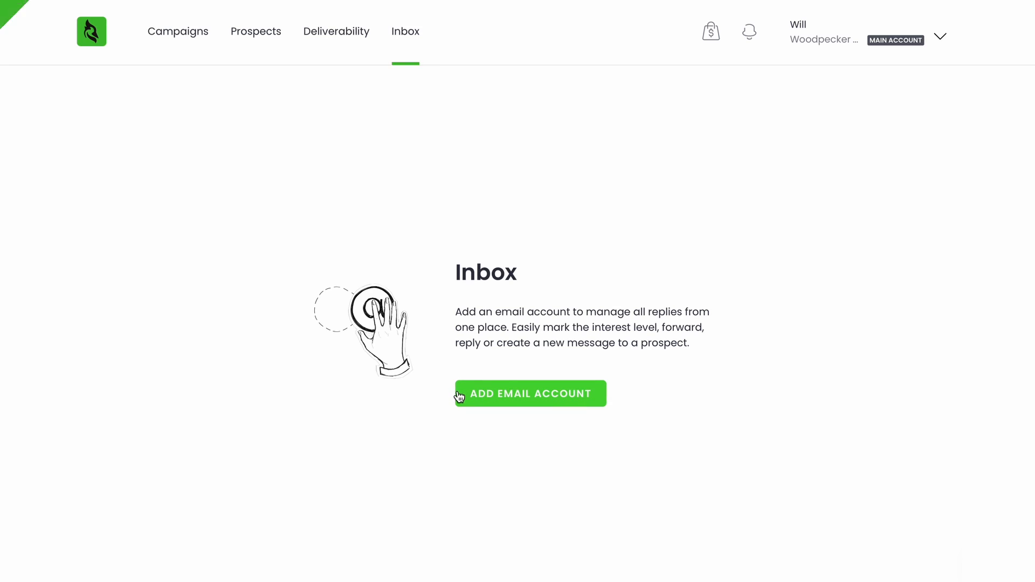
left_click(529, 394)
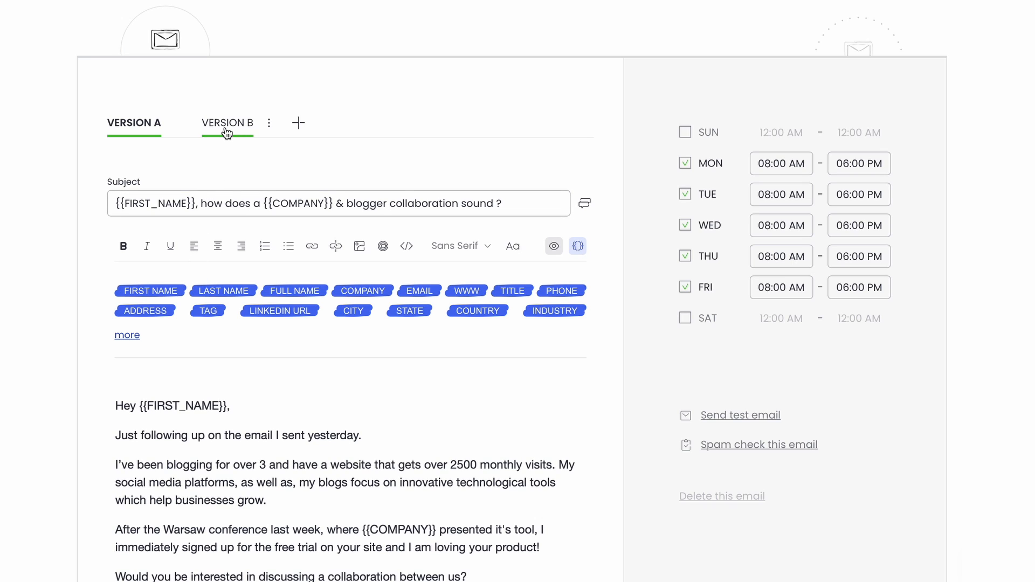
left_click(226, 123)
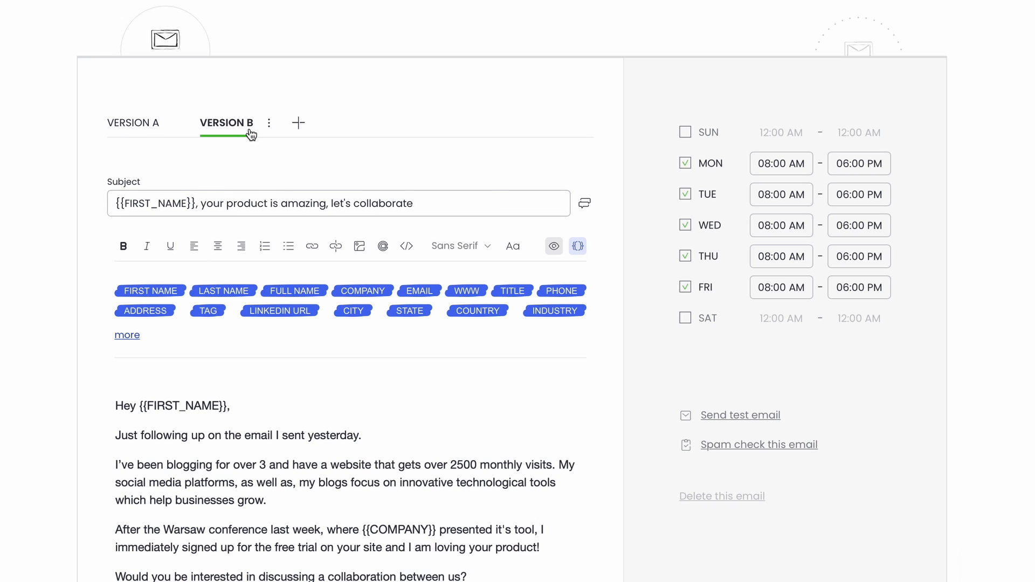
mouse_move(297, 139)
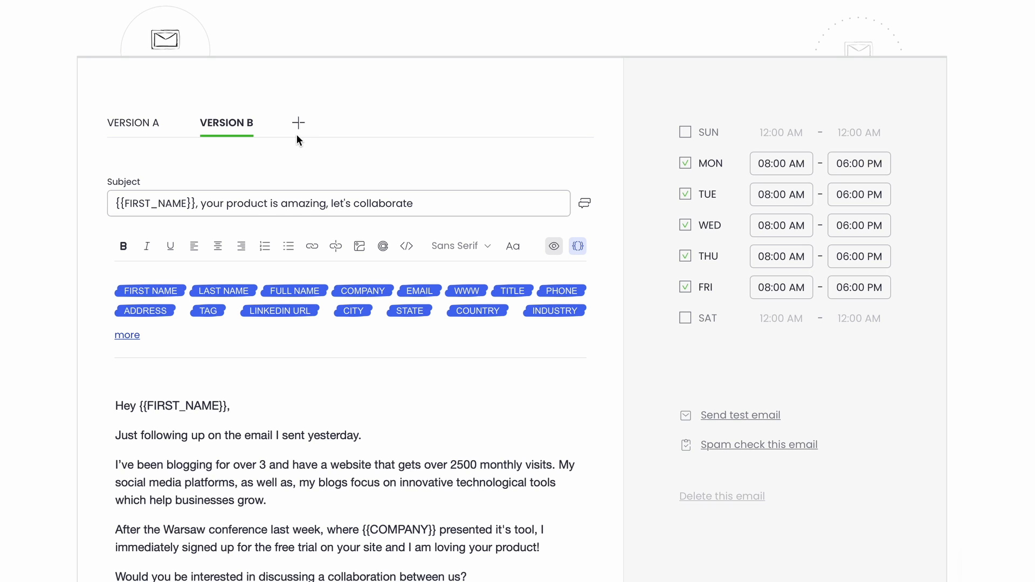
left_click(298, 123)
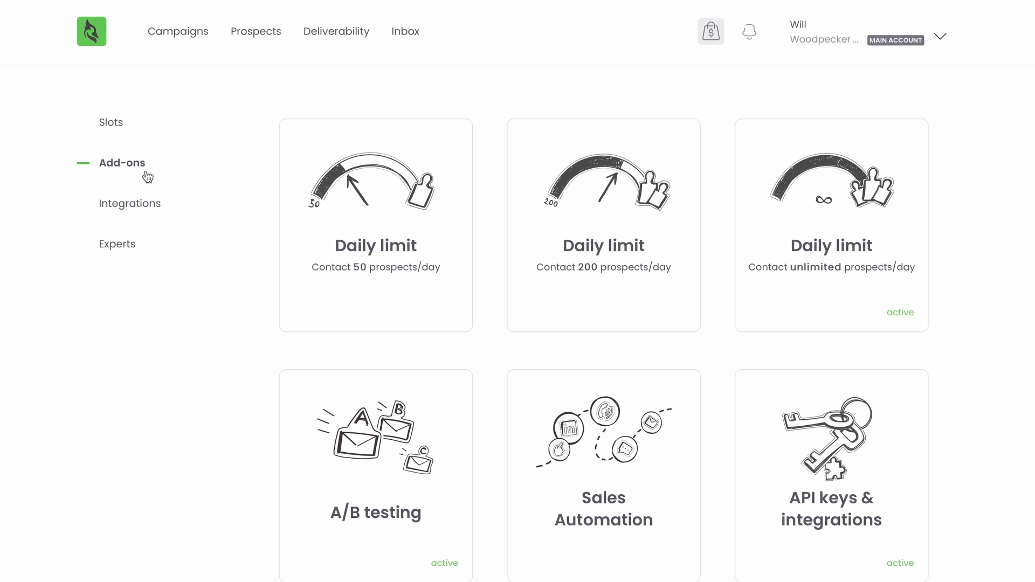
mouse_move(249, 329)
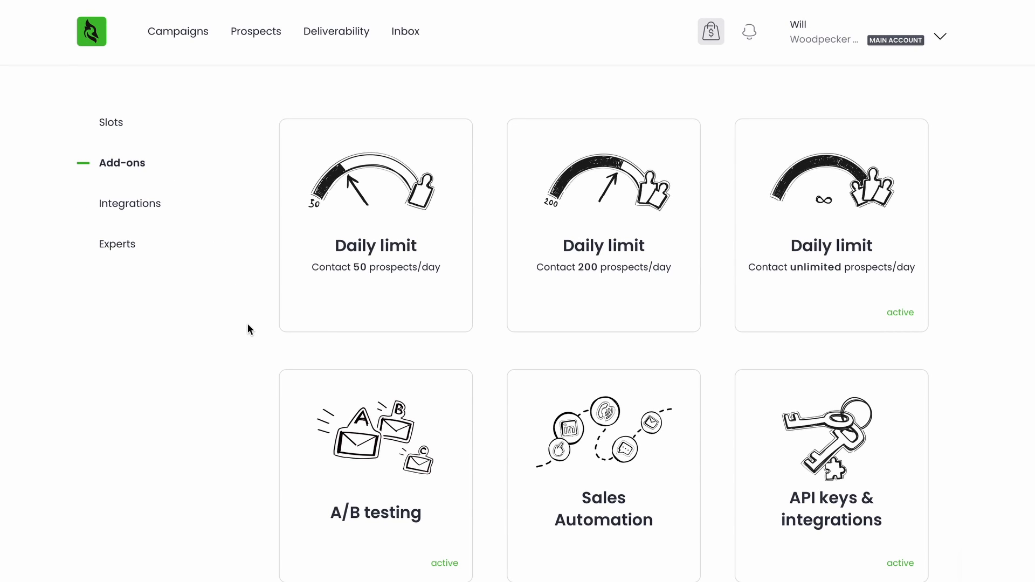
mouse_move(301, 393)
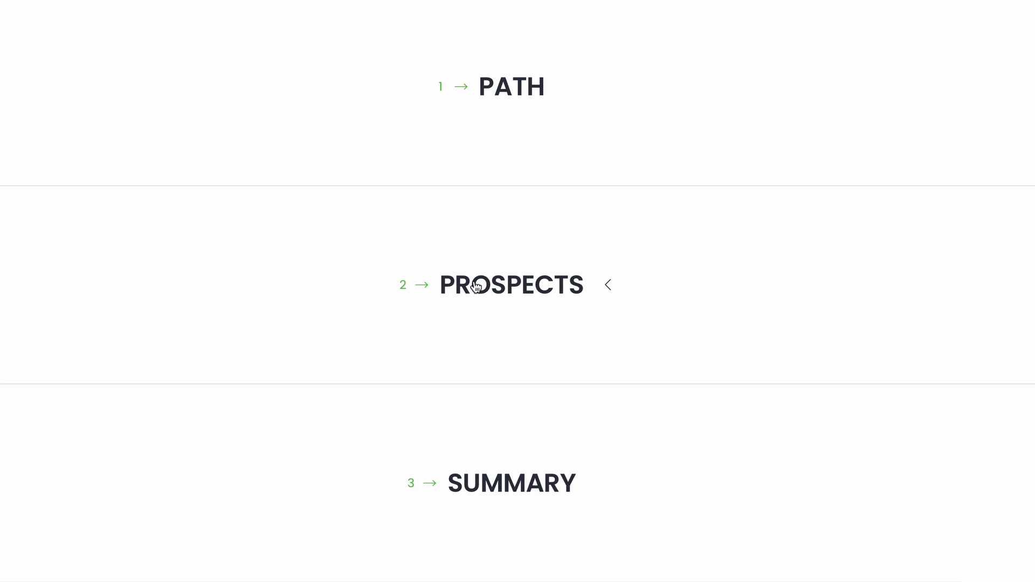
Step: Expand the campaign's prospects step, then browse the marketplace's Lead generation integrations
left_click(511, 285)
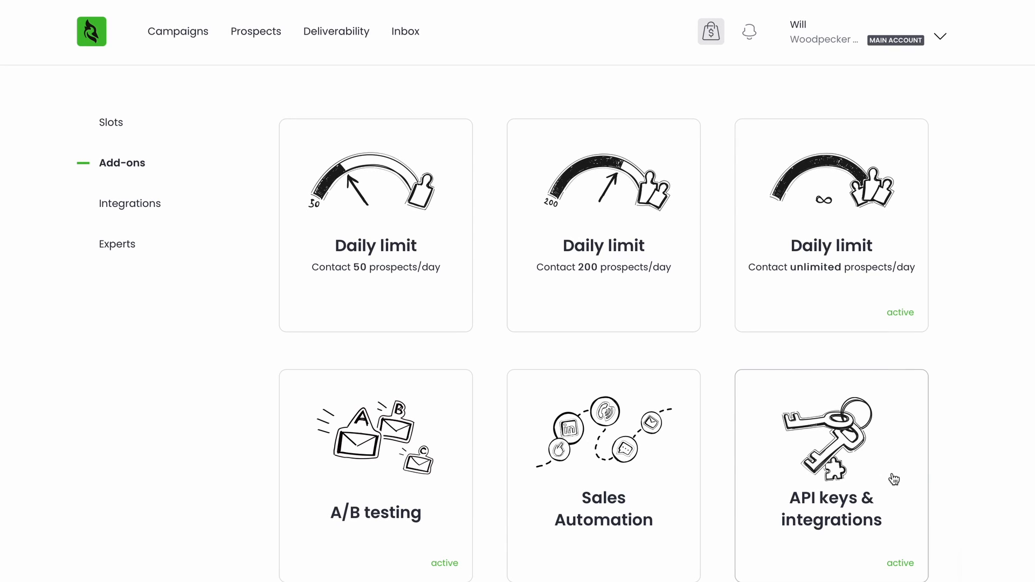
mouse_move(891, 480)
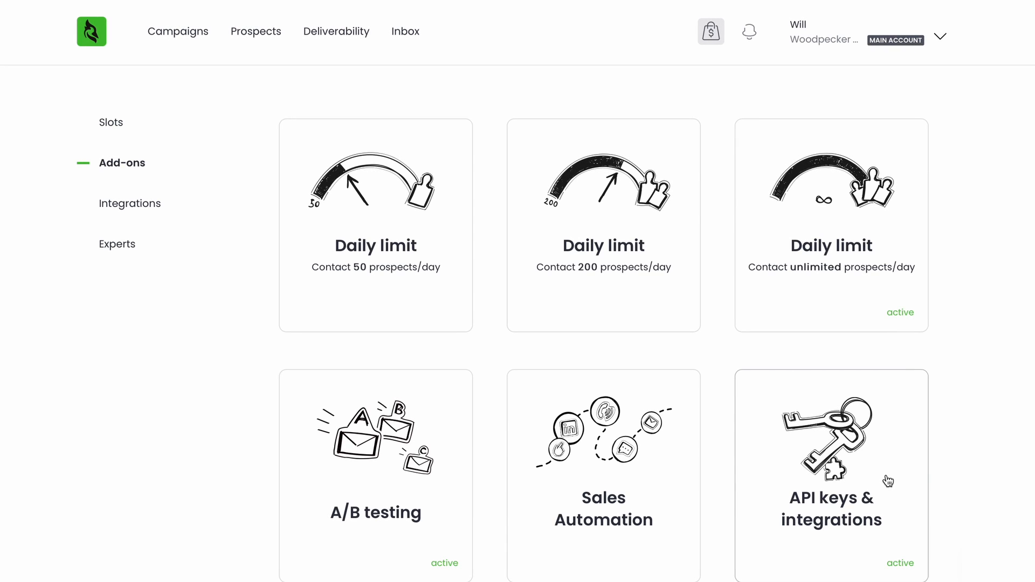
mouse_move(247, 333)
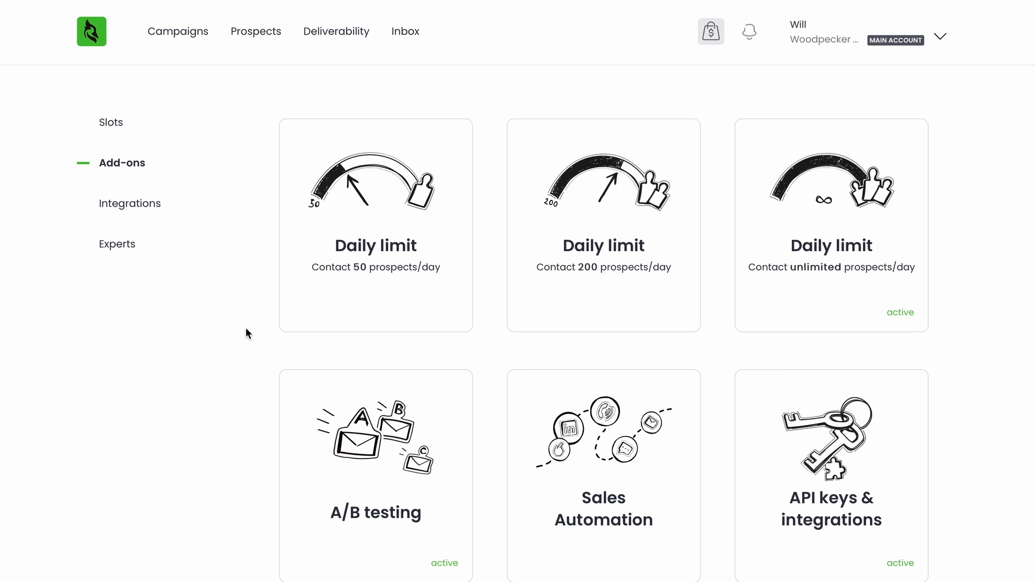
left_click(129, 202)
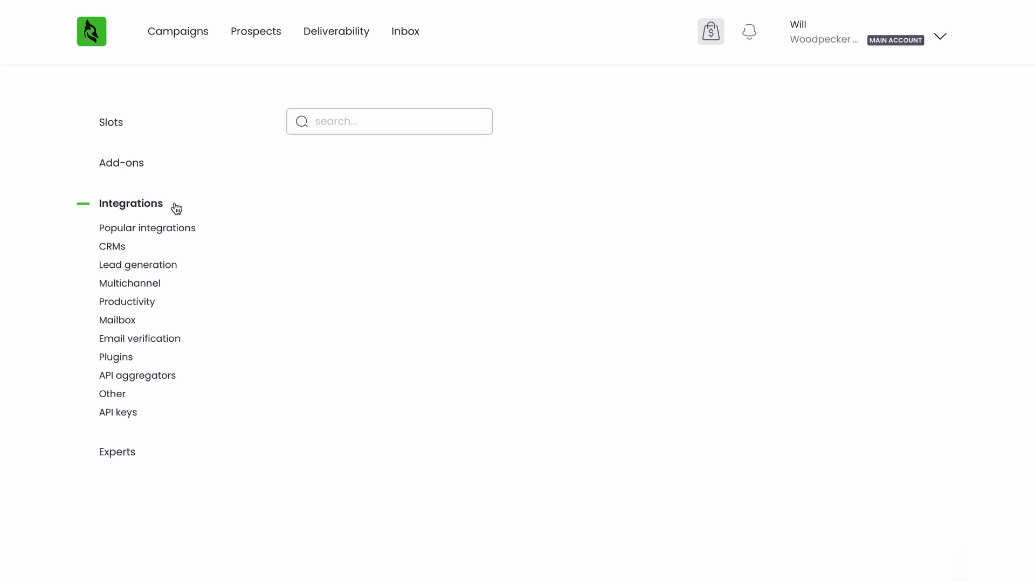
left_click(139, 264)
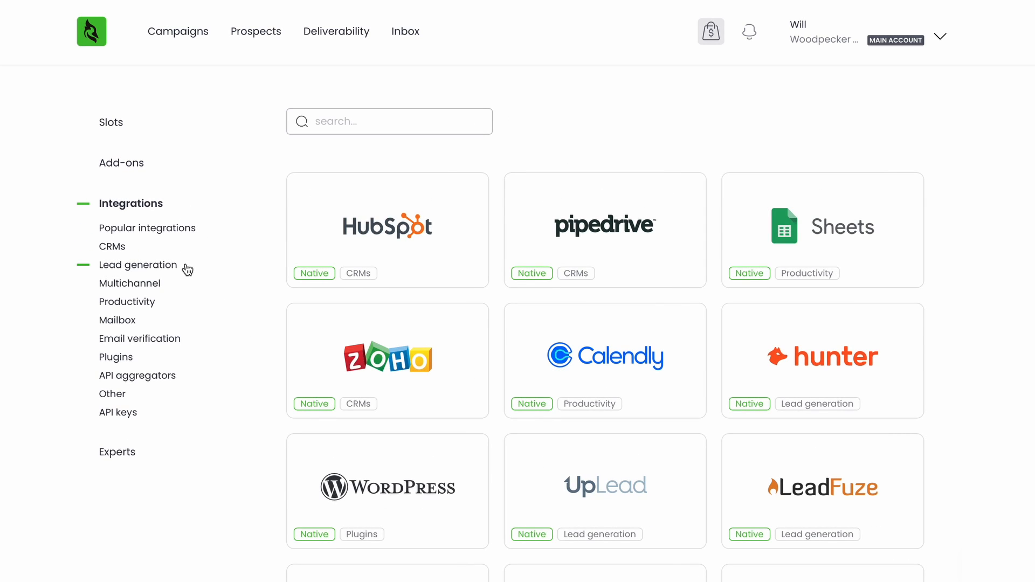
left_click(138, 265)
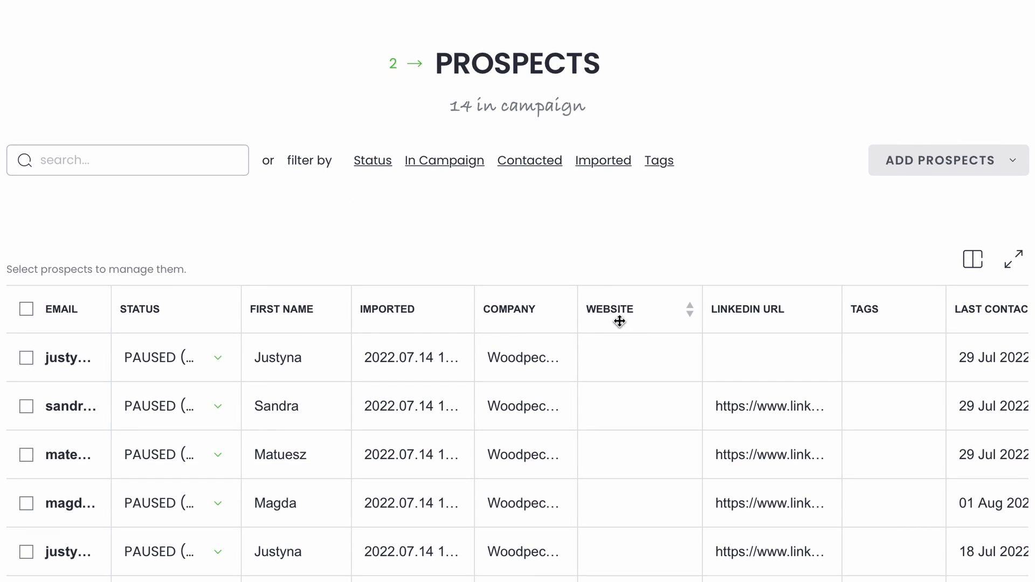
mouse_move(636, 401)
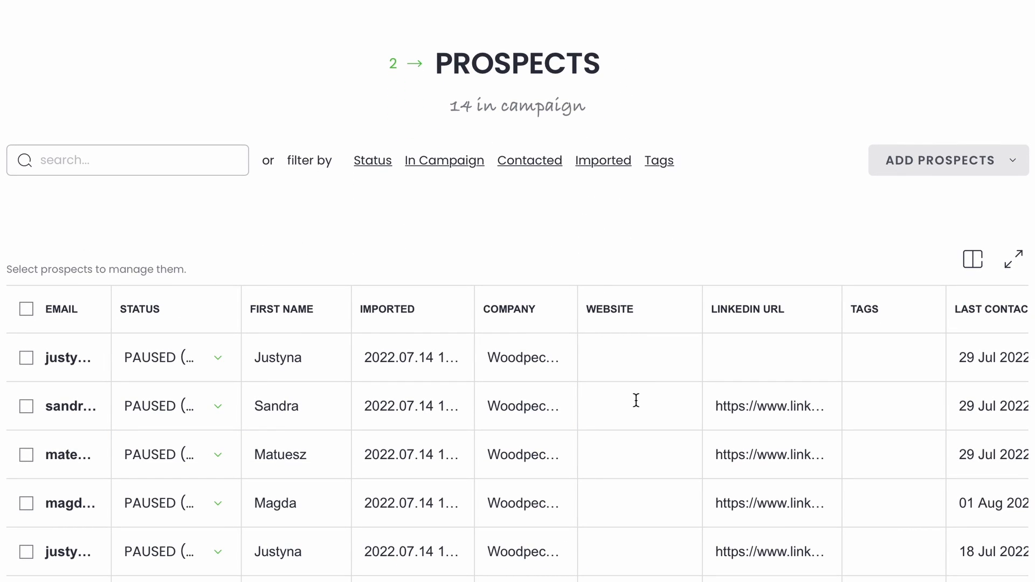
Step: Scroll across the 14 prospects' detail columns, then switch to the Deliverability section
scroll("right", 3)
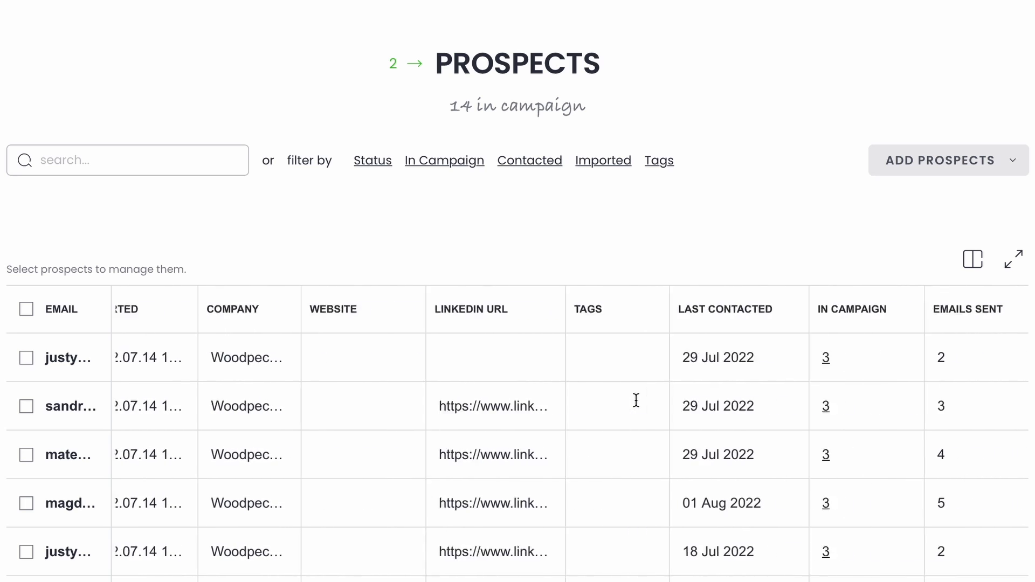
scroll("right", 3)
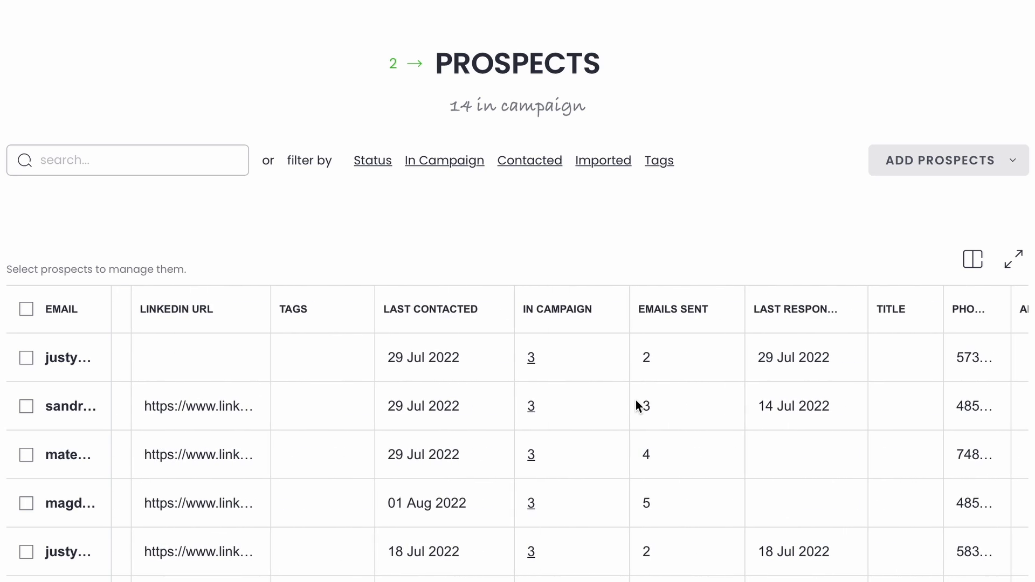
scroll("right", 3)
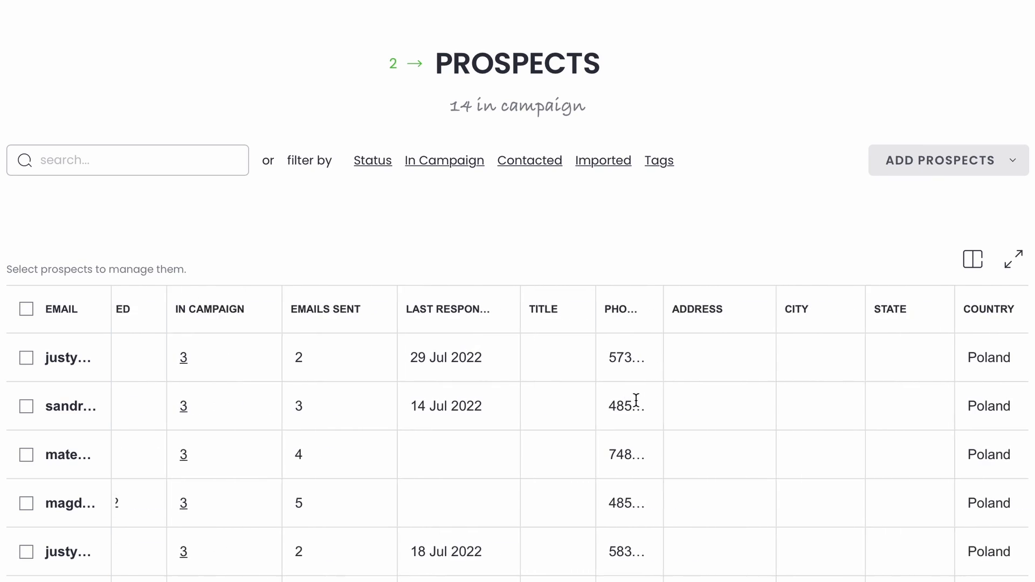
scroll("right", 3)
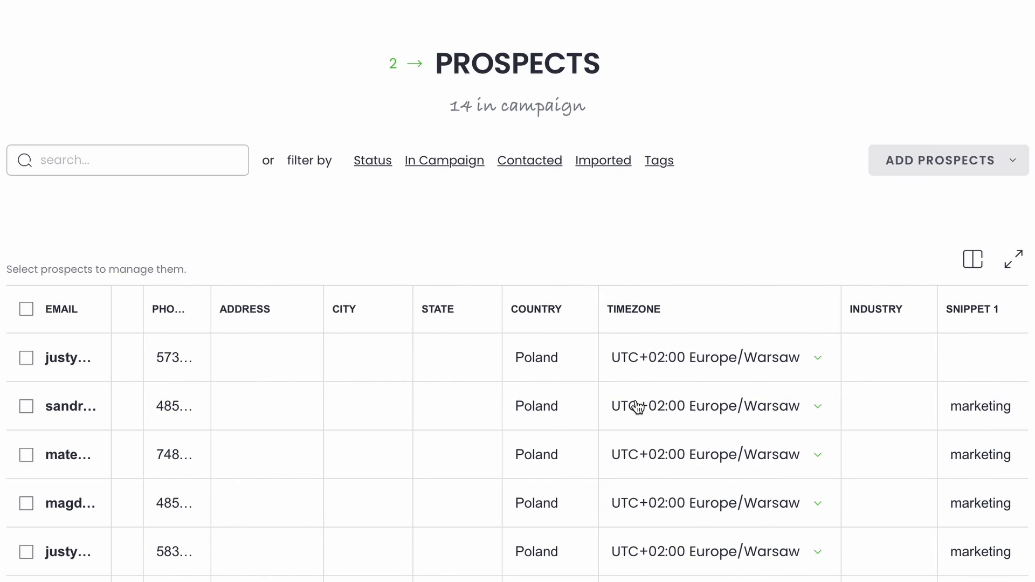
mouse_move(604, 426)
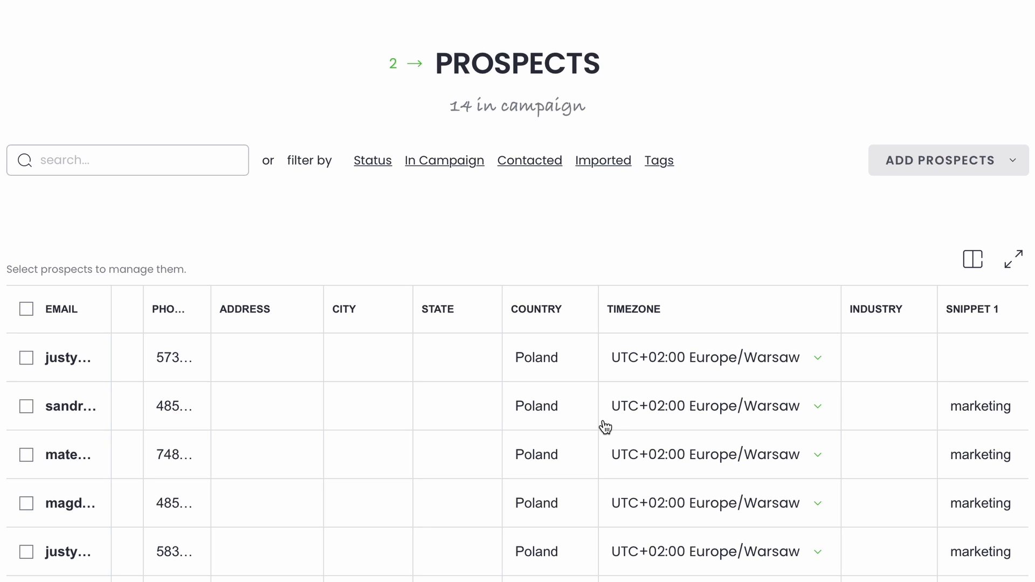
left_click(336, 31)
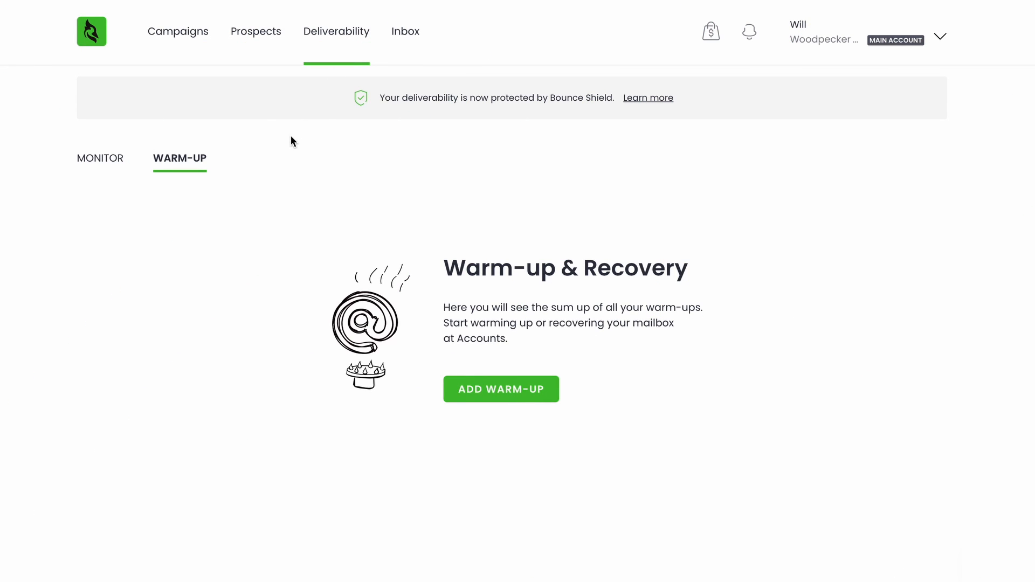
mouse_move(225, 224)
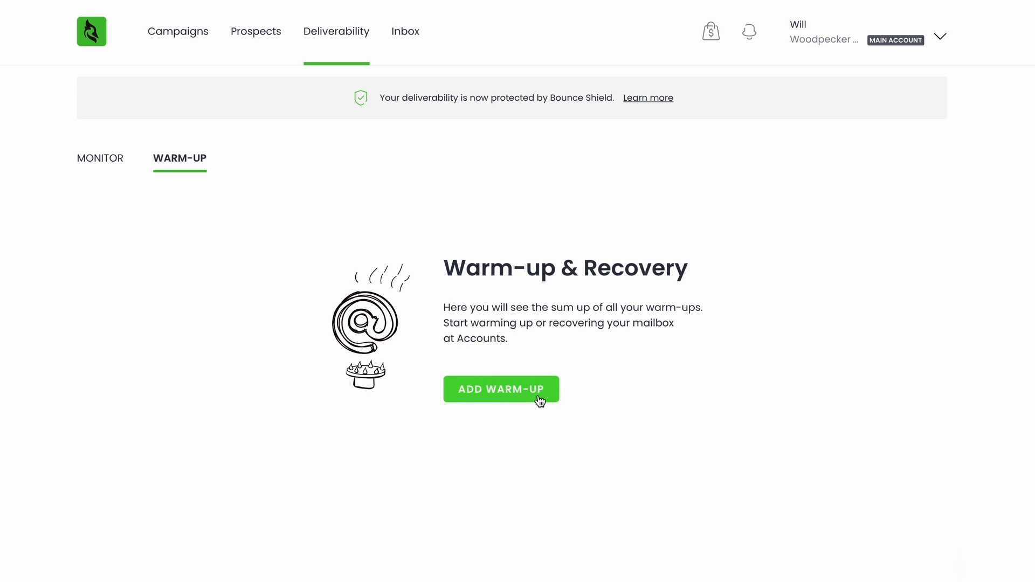
Step: Start adding a mailbox warm-up from the Warm-up & Recovery overview
left_click(501, 389)
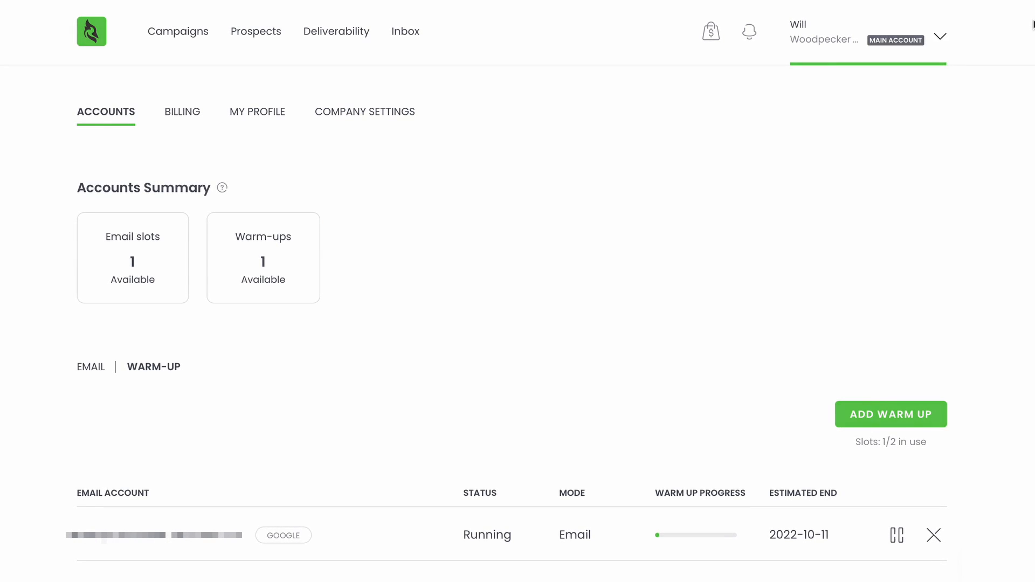
Step: Open the add warm-up form, with no email chosen and mode set to Email
left_click(933, 535)
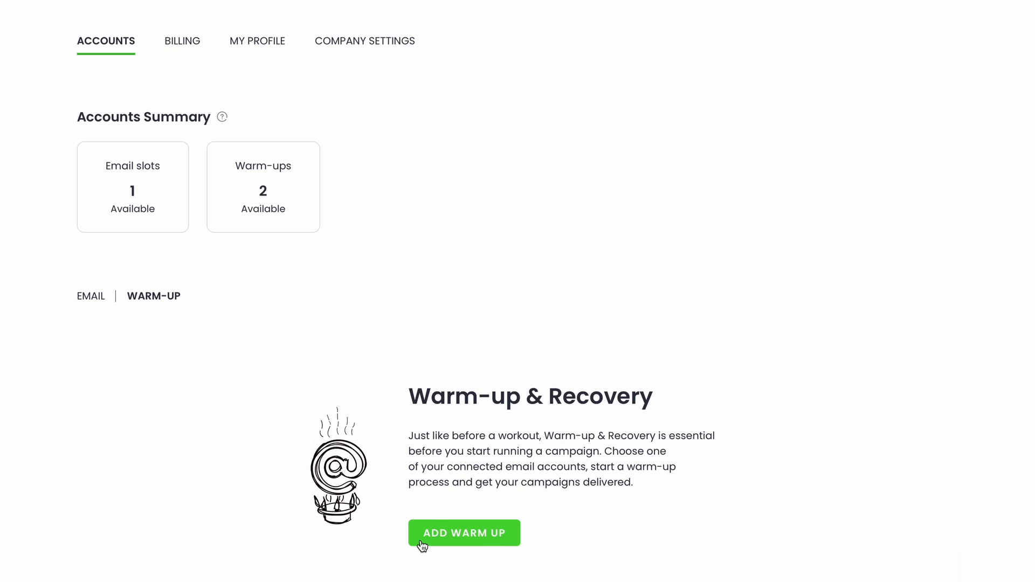
left_click(465, 532)
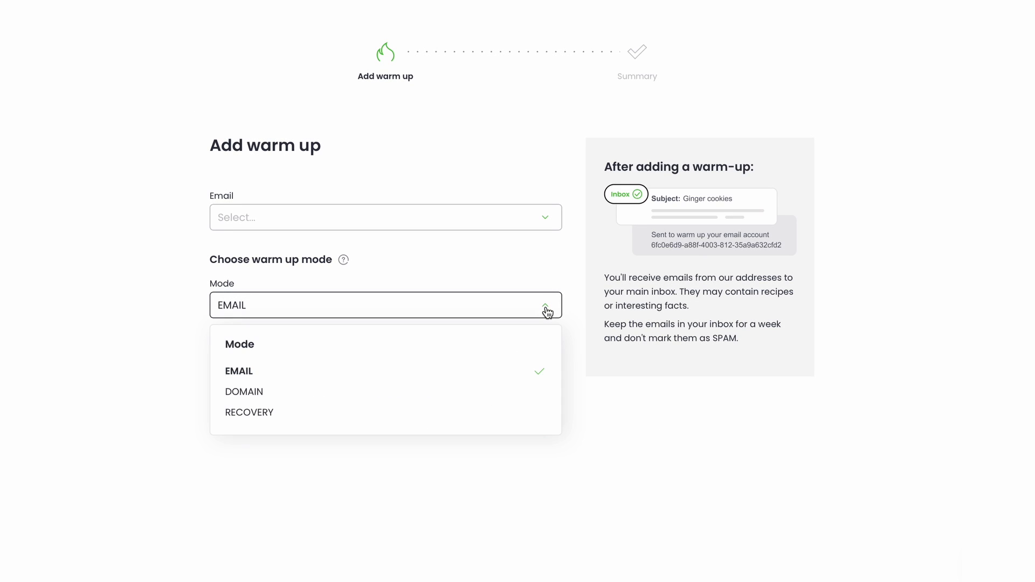
mouse_move(412, 378)
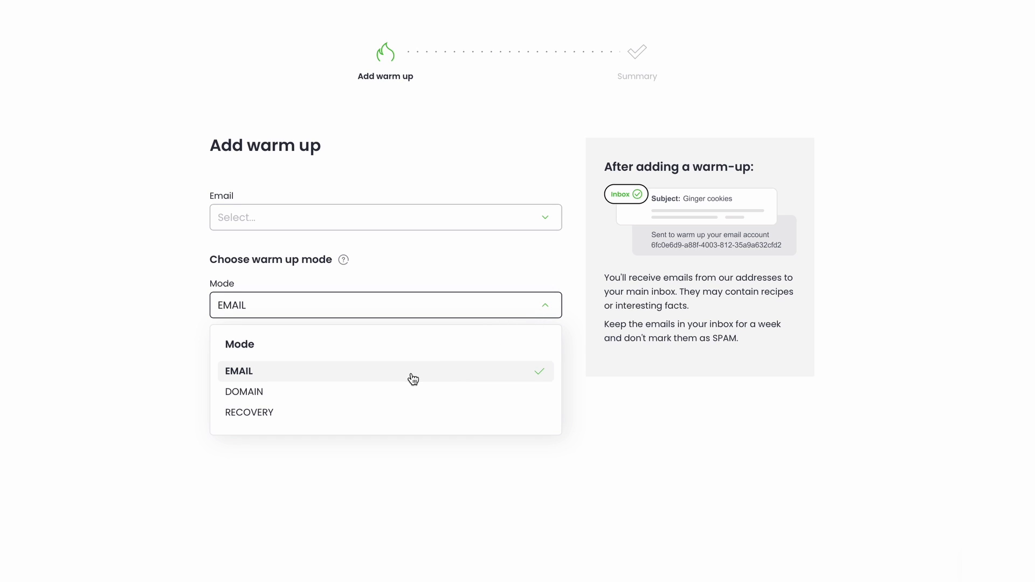
mouse_move(403, 412)
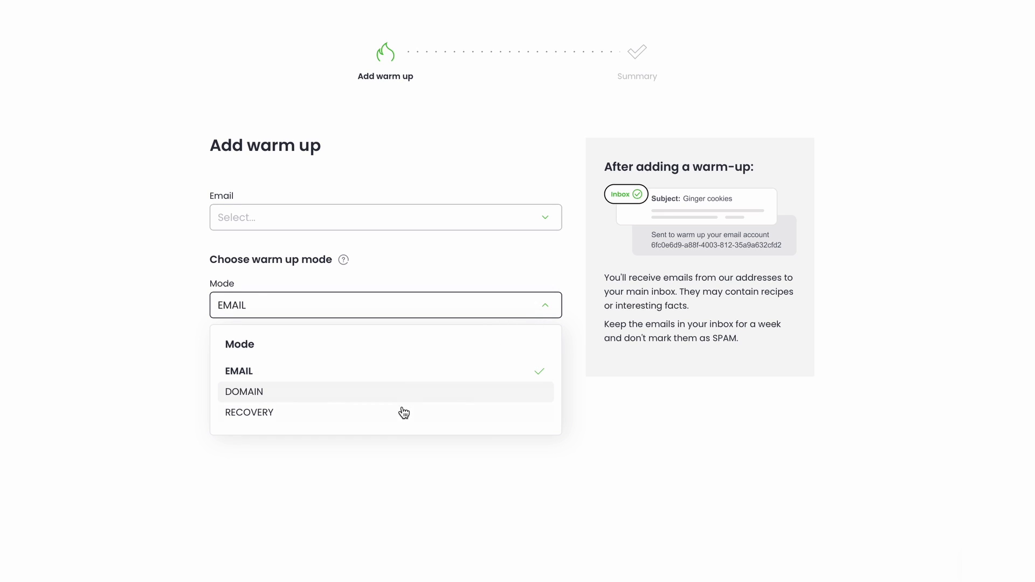
mouse_move(401, 418)
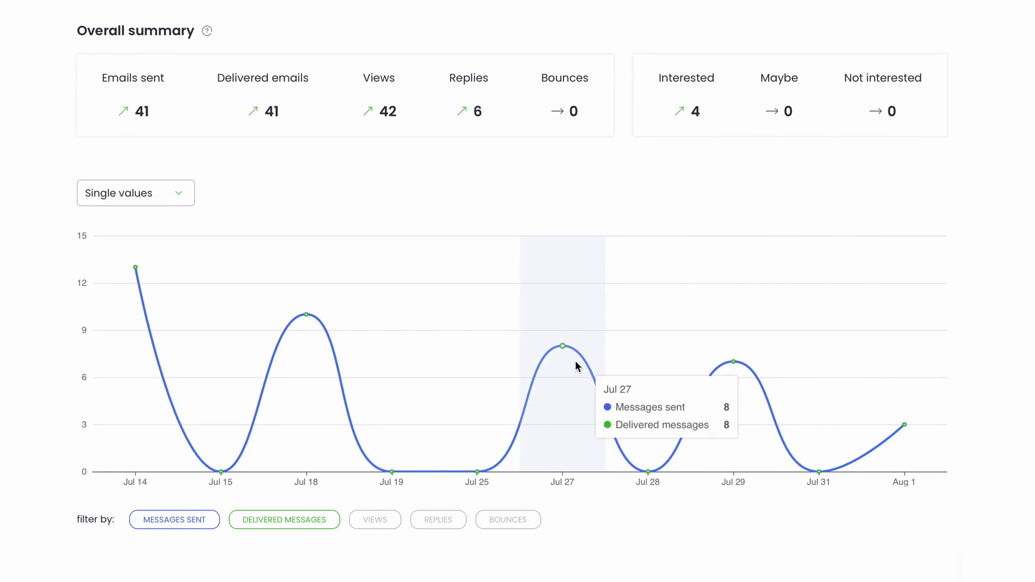
mouse_move(178, 355)
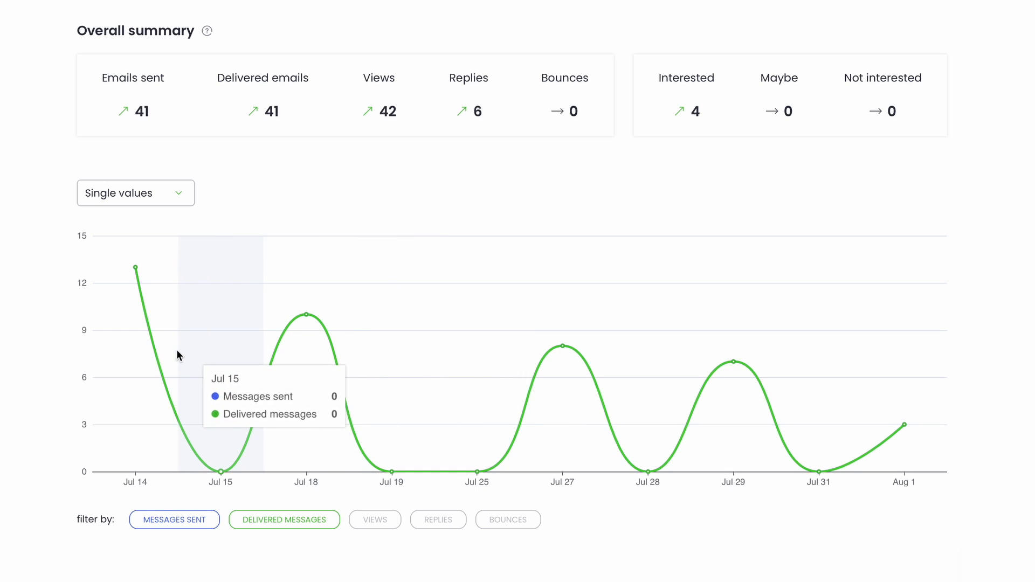
Step: Scroll back to last month's monitor totals: 41 sent, 41 delivered, 6 replies
scroll("up", 3)
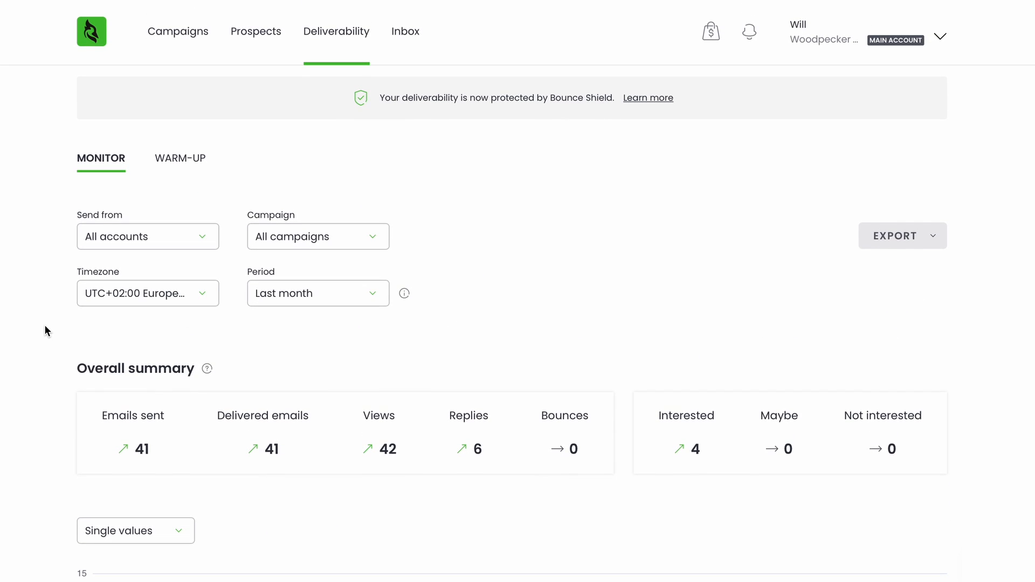
mouse_move(569, 164)
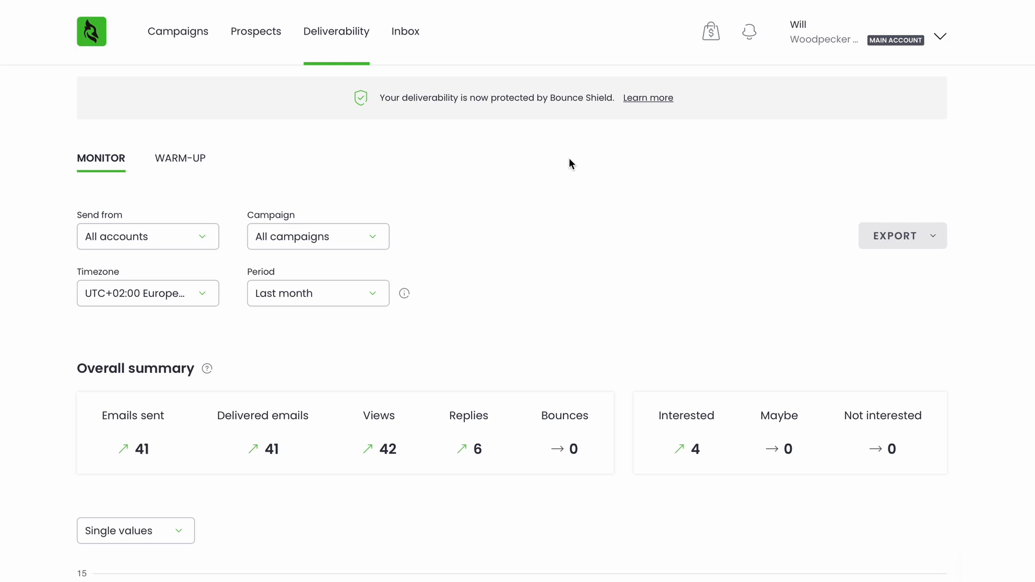
mouse_move(647, 98)
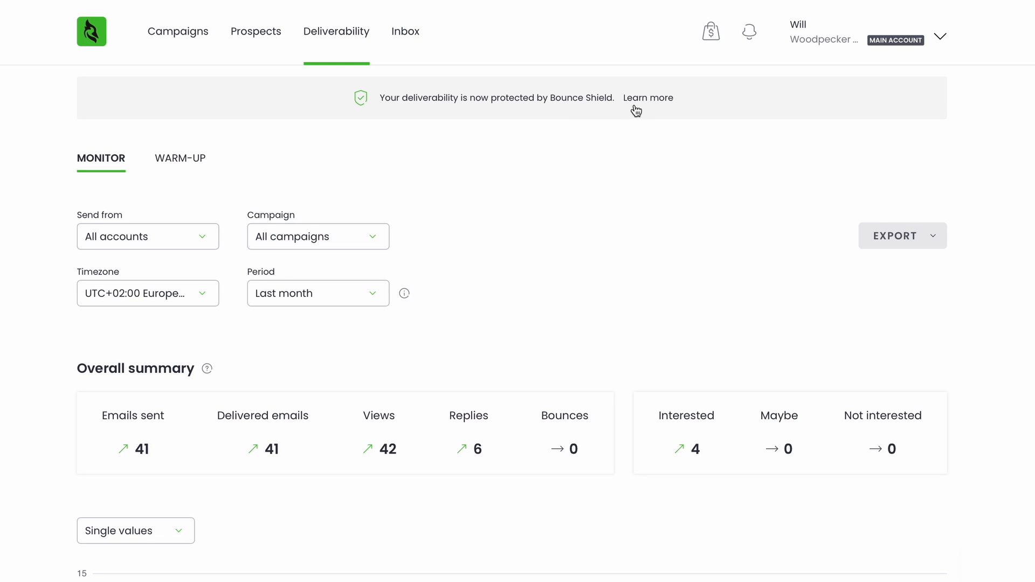
mouse_move(674, 105)
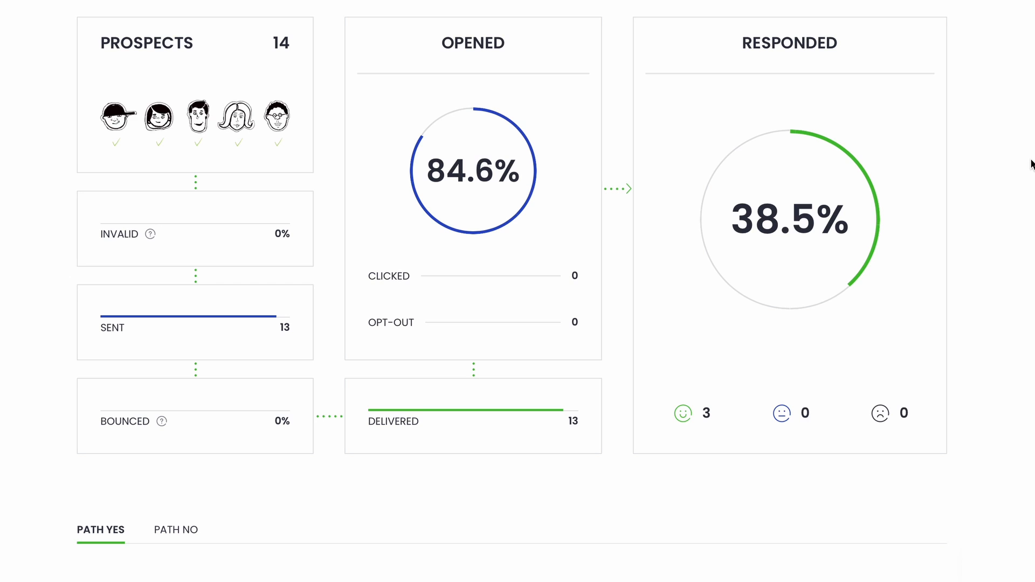
Step: Scroll through SaaS Summit Outreach's stats: 84.6% opened, 38.5% responded
scroll("down", 3)
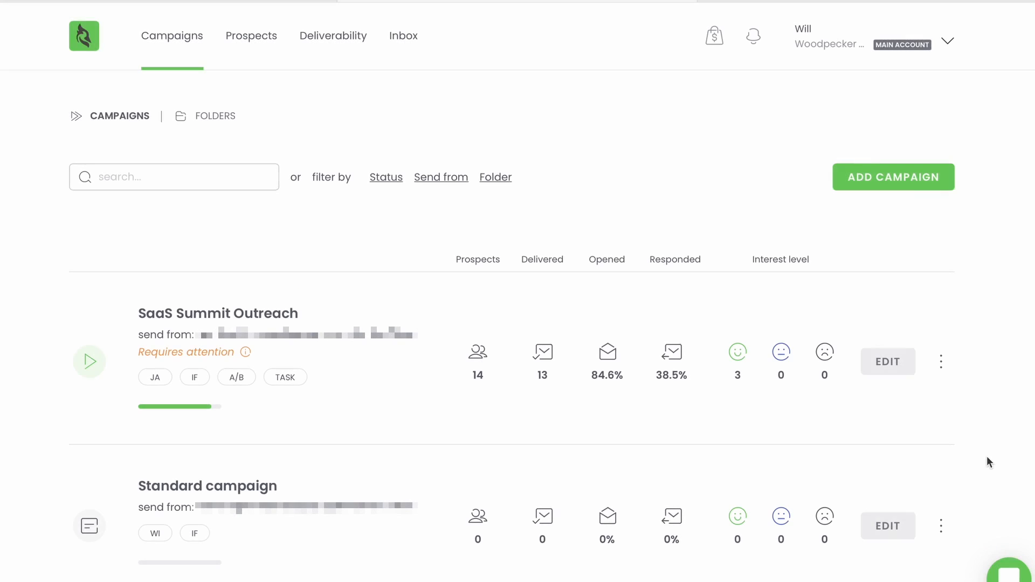
Step: Scroll the campaigns list and open the support chat with suggested help articles
scroll("down", 3)
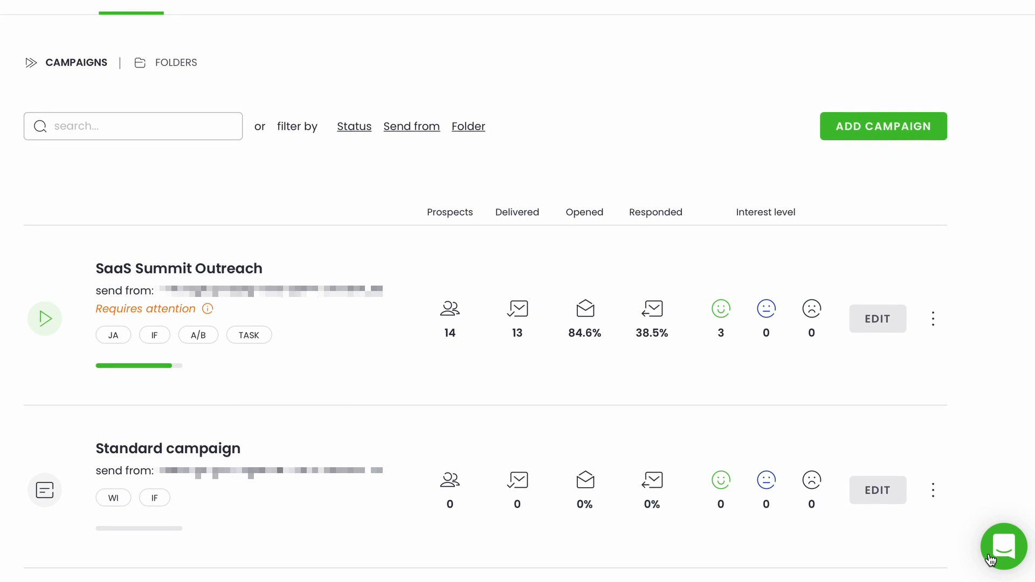
left_click(1004, 547)
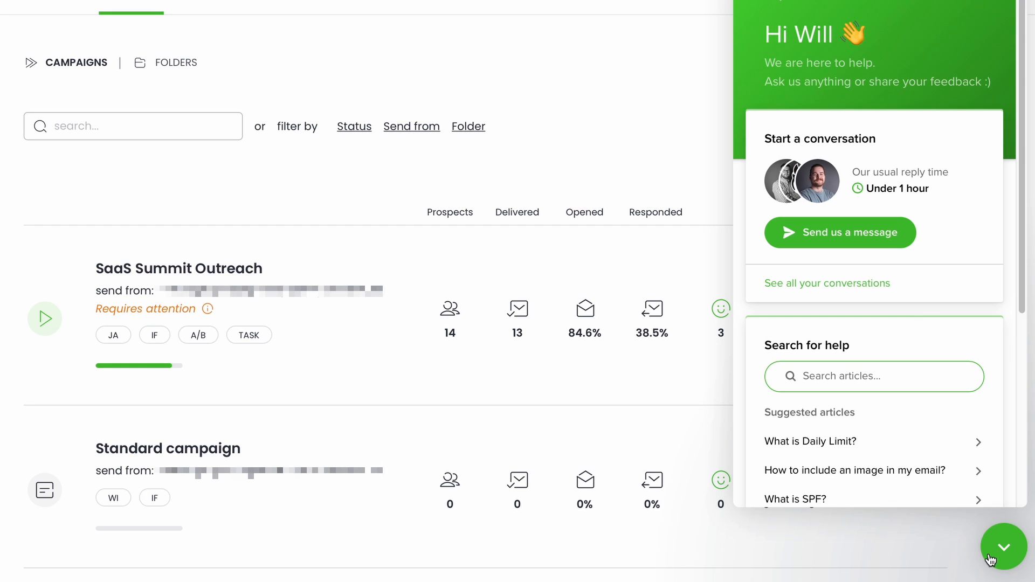
mouse_move(856, 471)
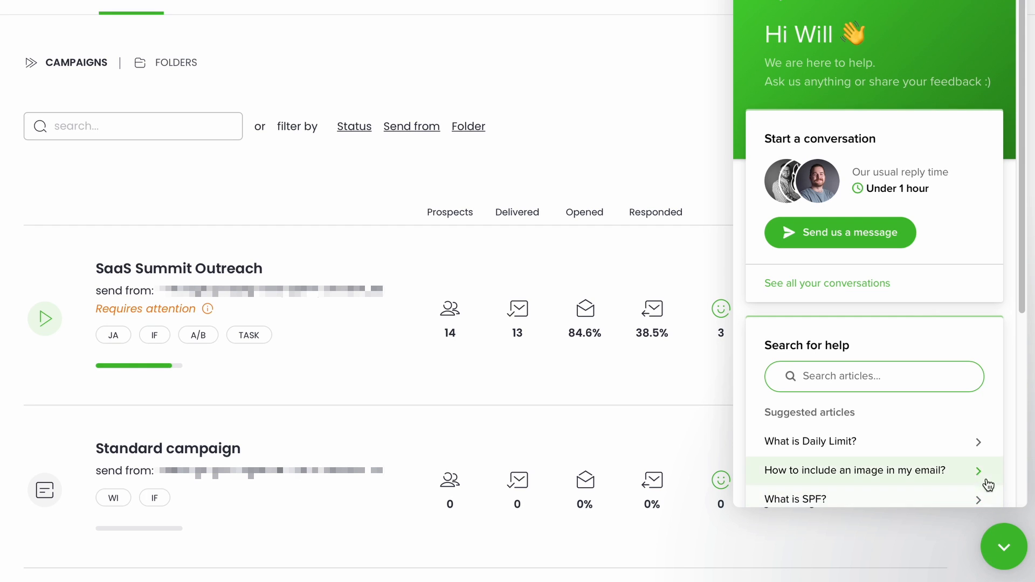
mouse_move(984, 451)
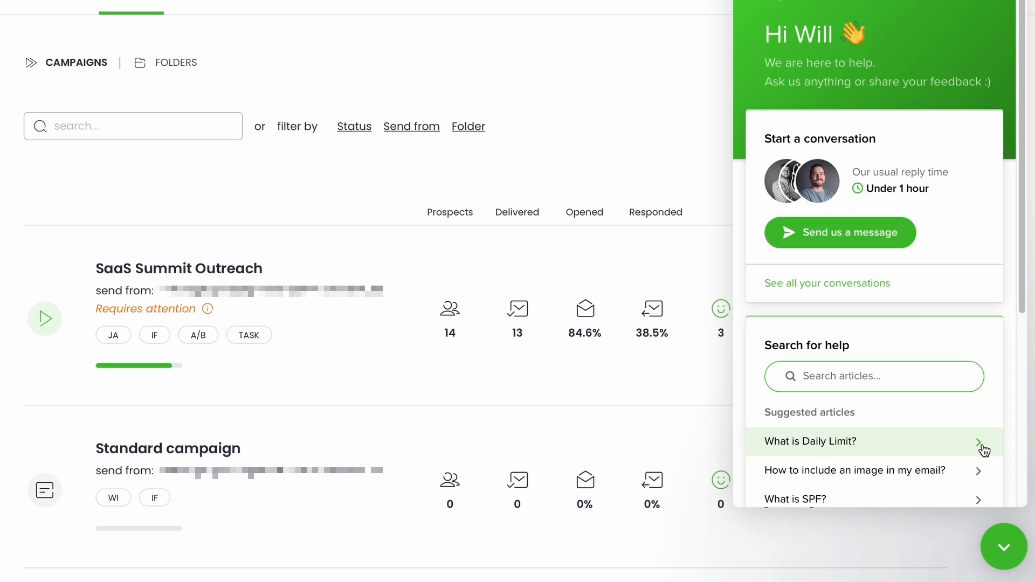